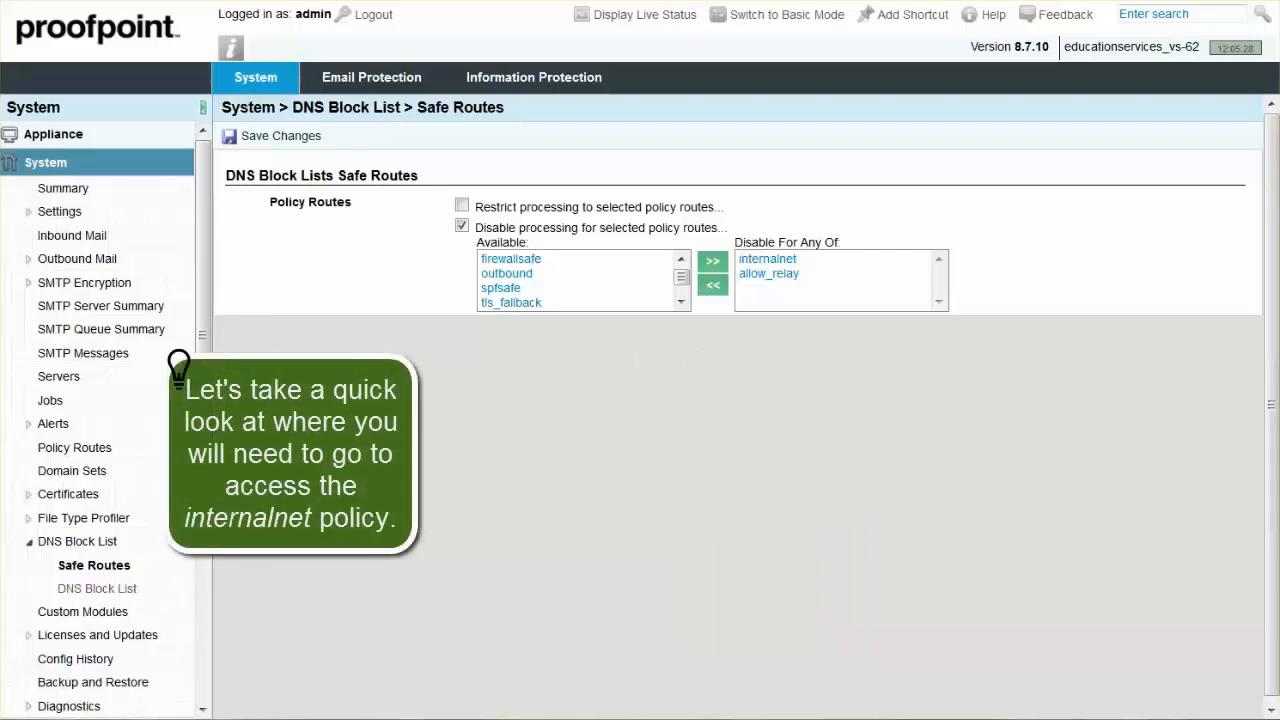
# - Open the System Policy Routes list containing the internalnet route
pyautogui.click(74, 448)
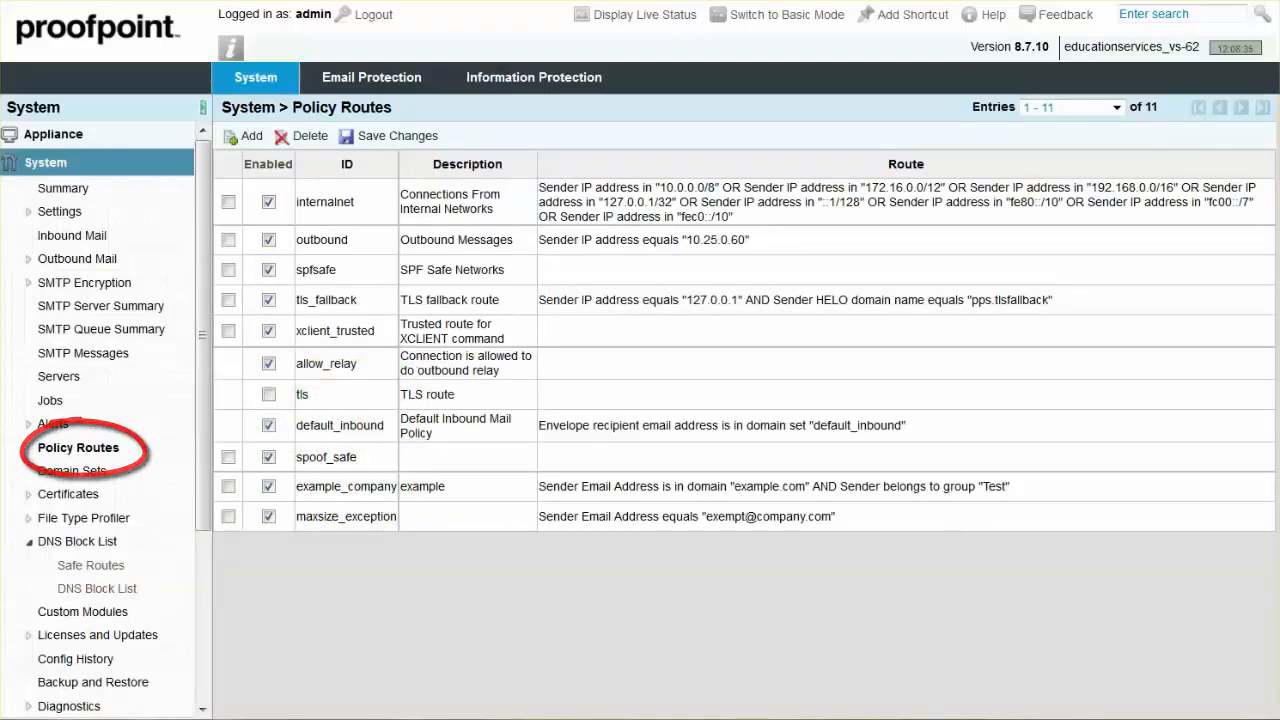
pyautogui.click(77, 448)
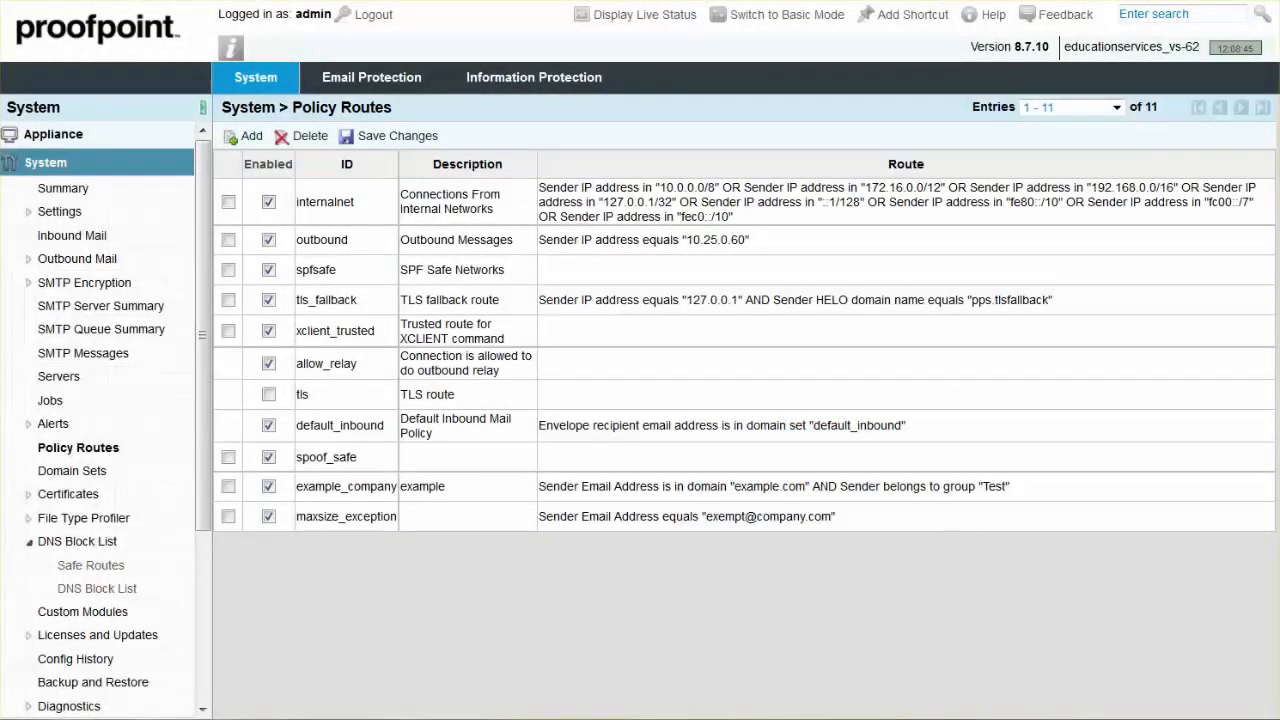
pyautogui.moveTo(291, 90)
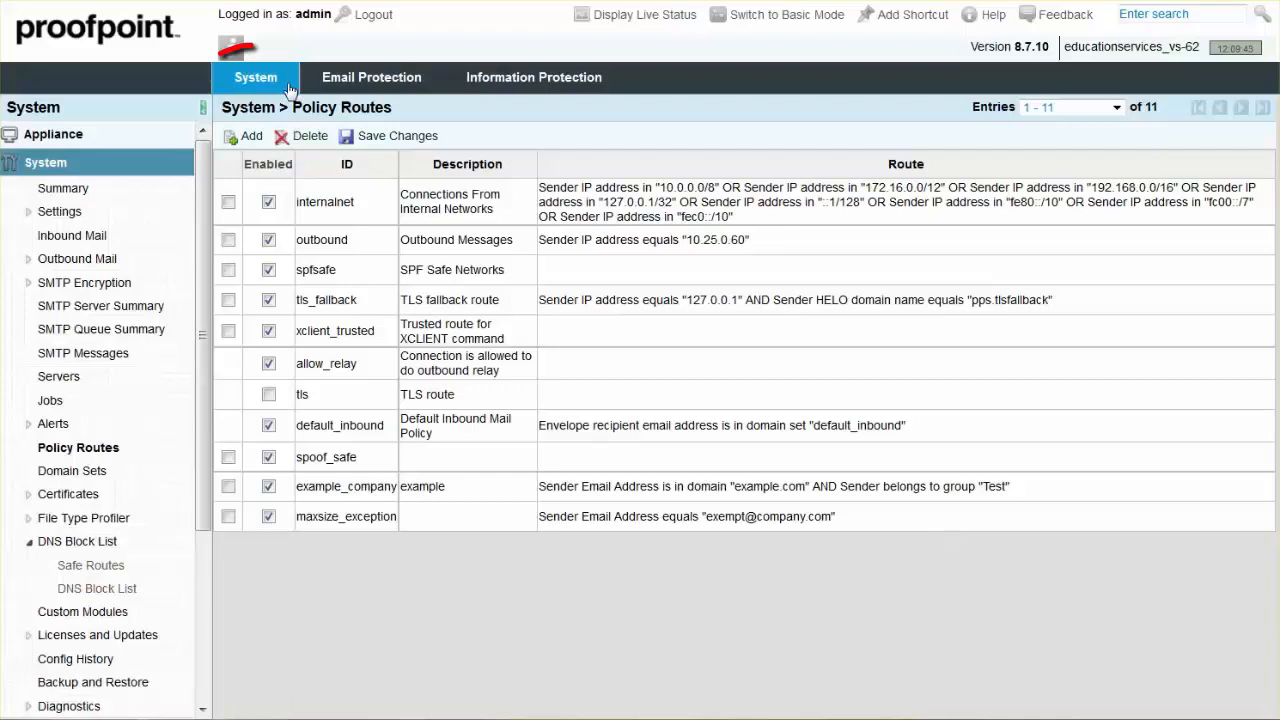
pyautogui.click(255, 77)
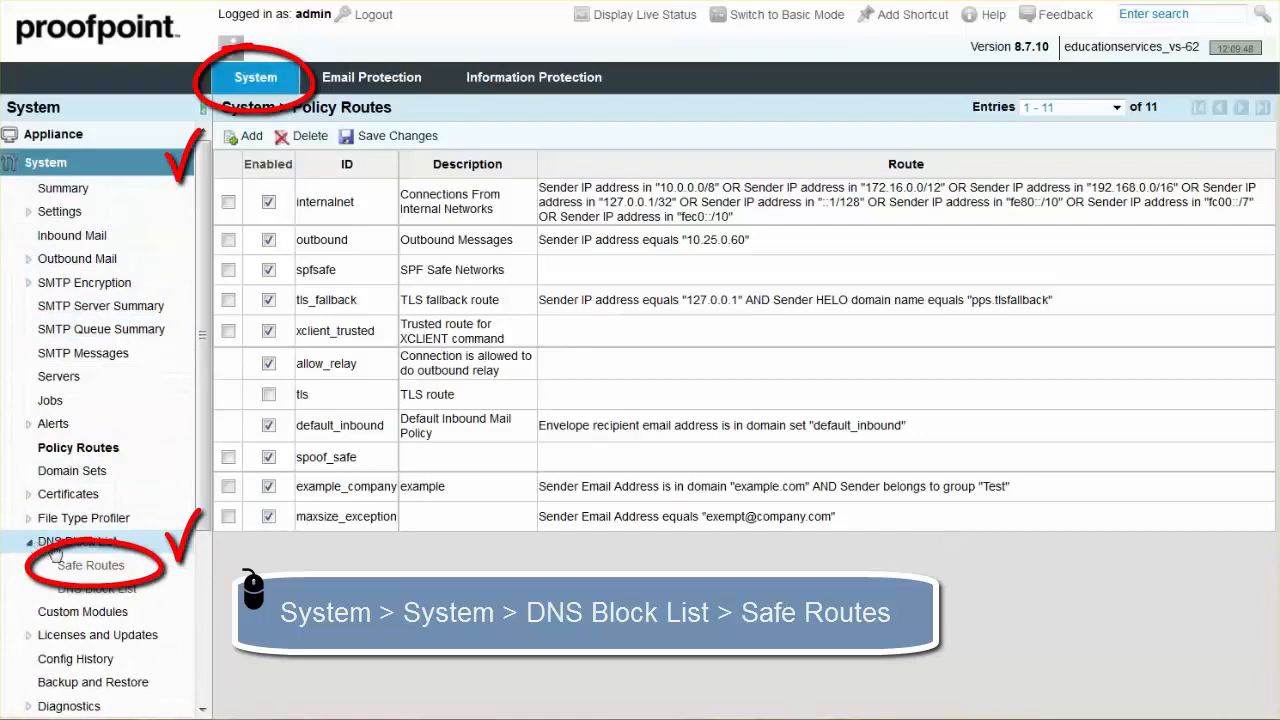
# - Open DNS Block List Safe Routes, now disabled only for internalnet
pyautogui.click(89, 565)
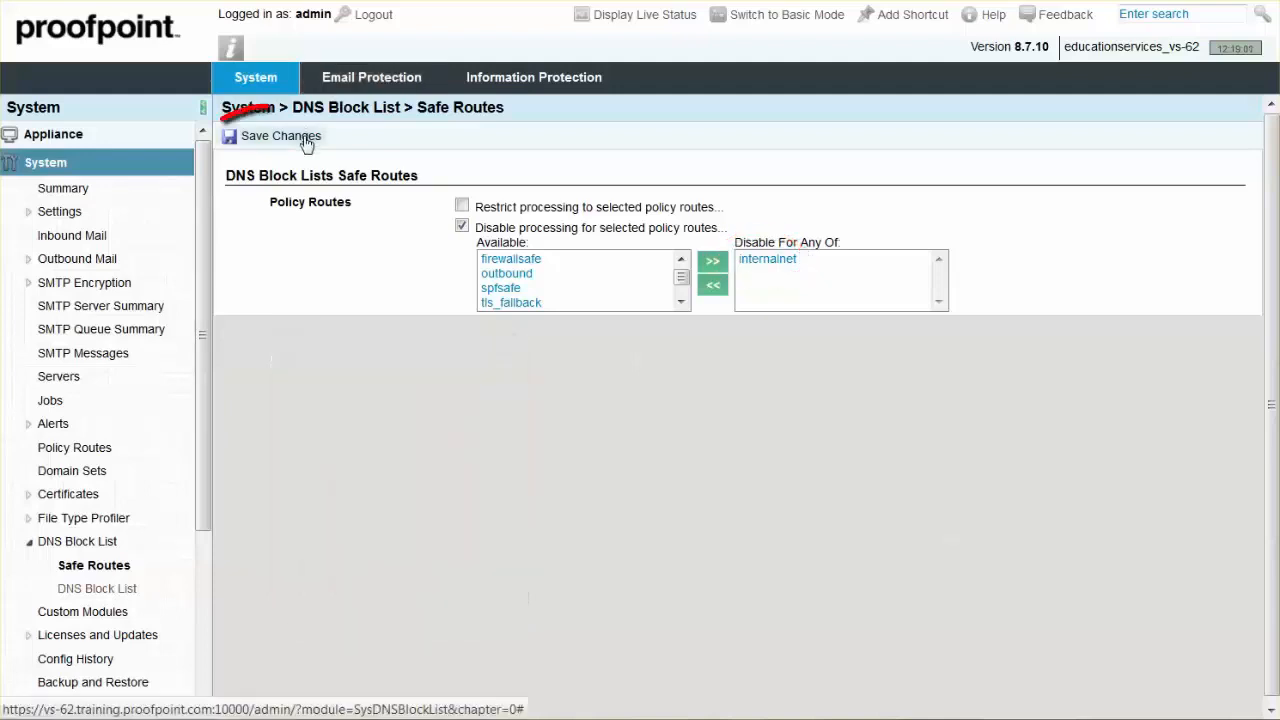
# - Save the Safe Routes change, then open the empty DNS Block List entries page
pyautogui.click(281, 136)
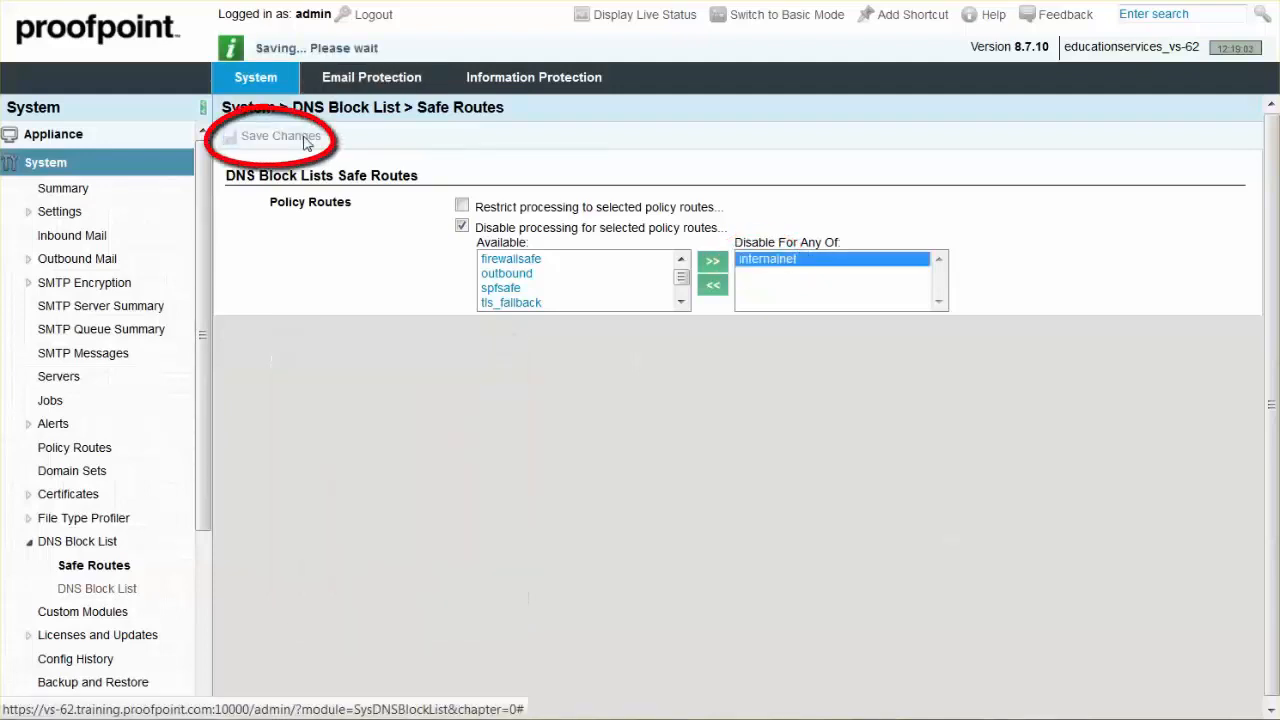
pyautogui.click(281, 136)
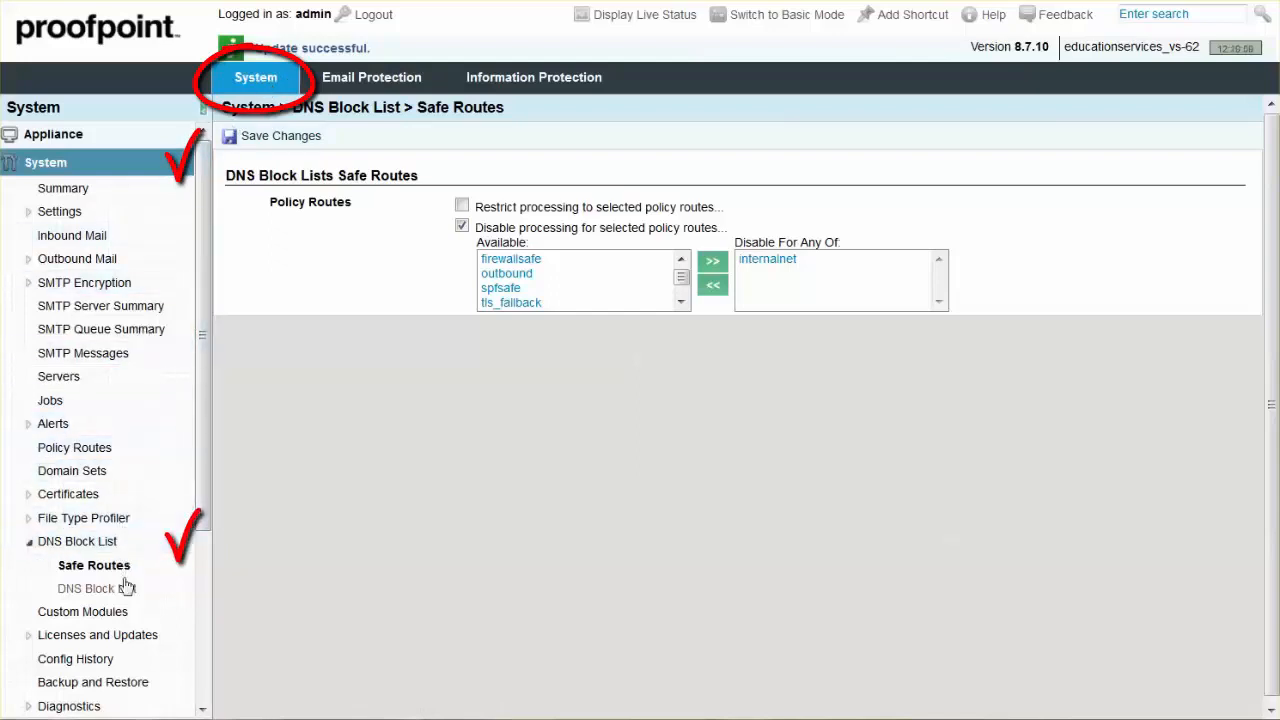
pyautogui.click(95, 588)
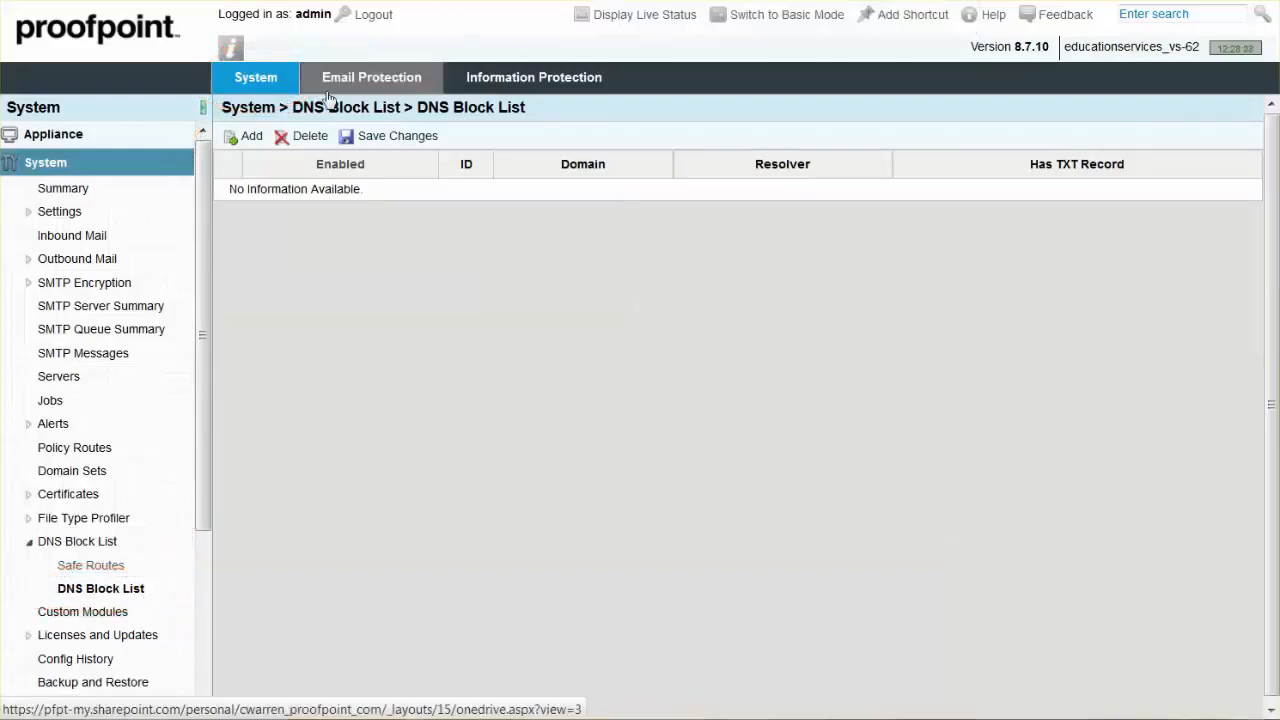
# - Bring up a blank Add List Entry form for a new DNS block list entry
pyautogui.click(250, 135)
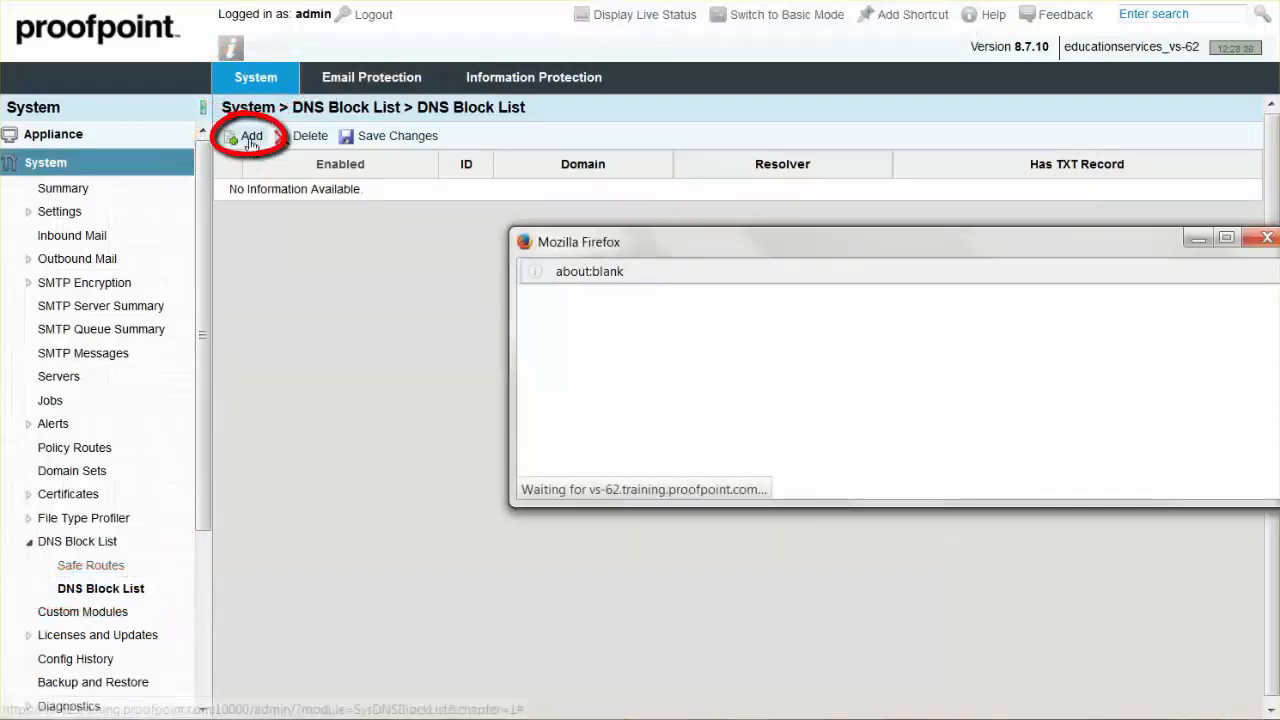
pyautogui.click(250, 135)
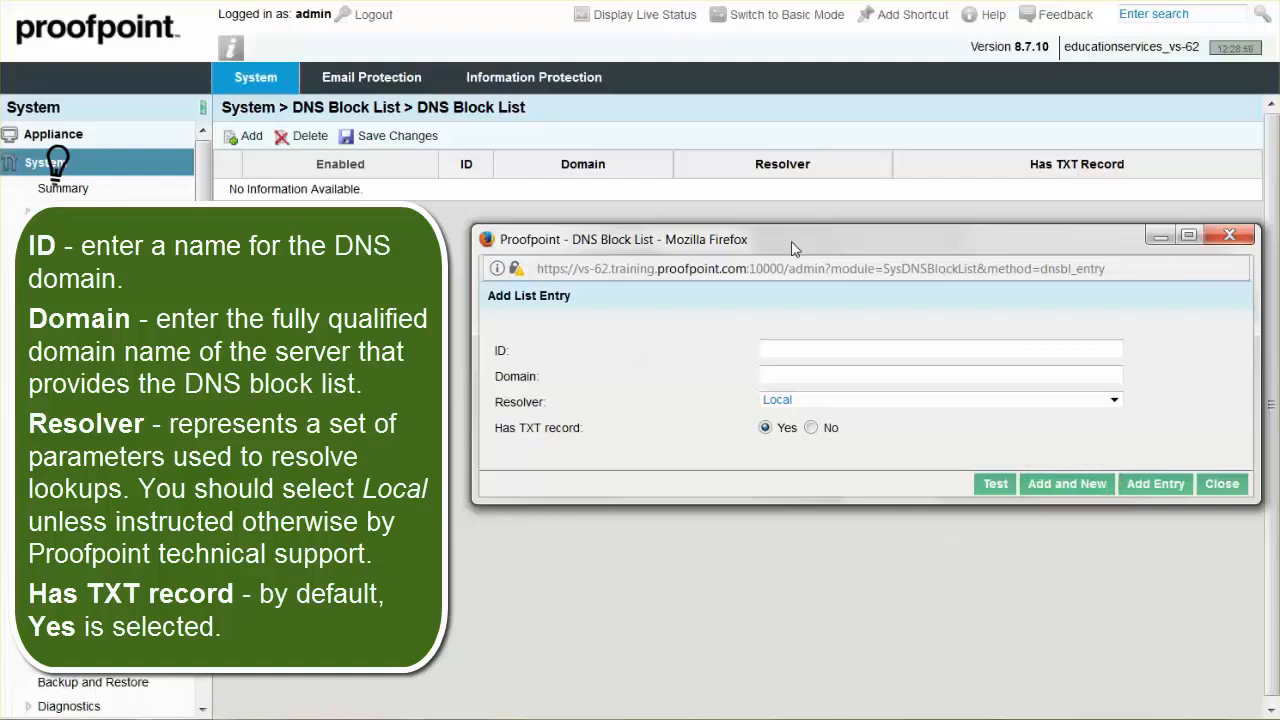
pyautogui.click(1155, 484)
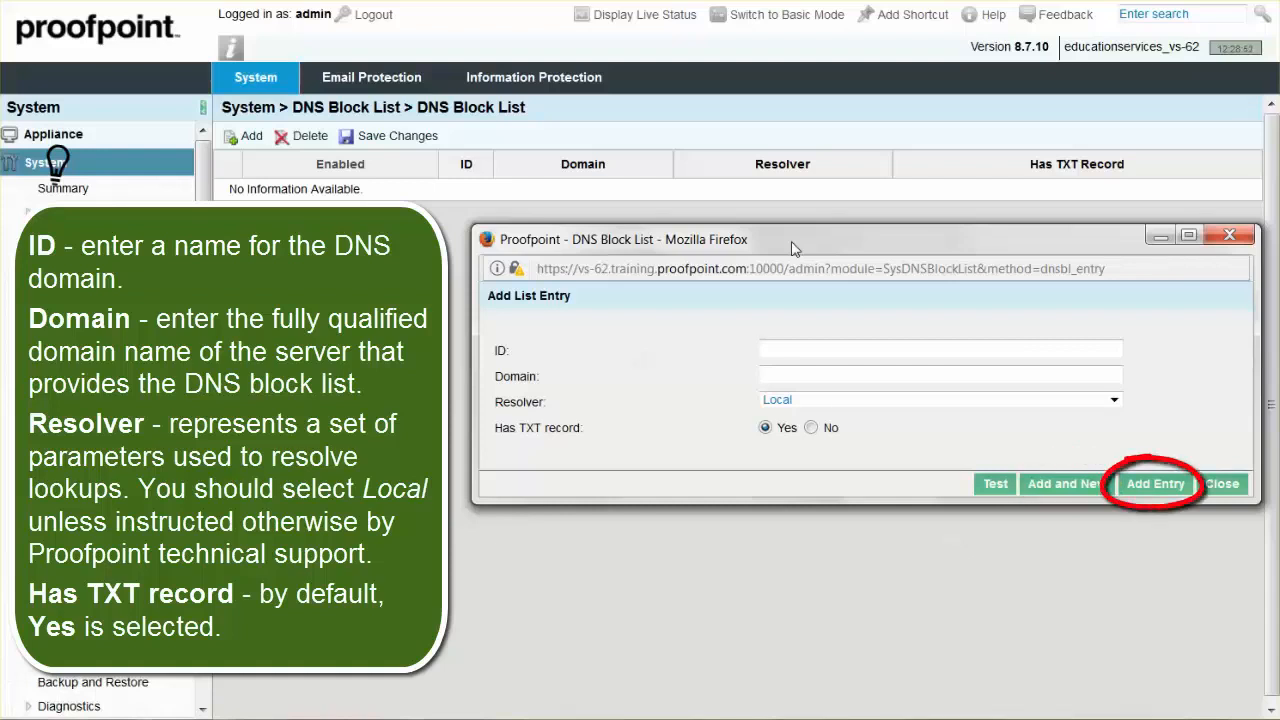